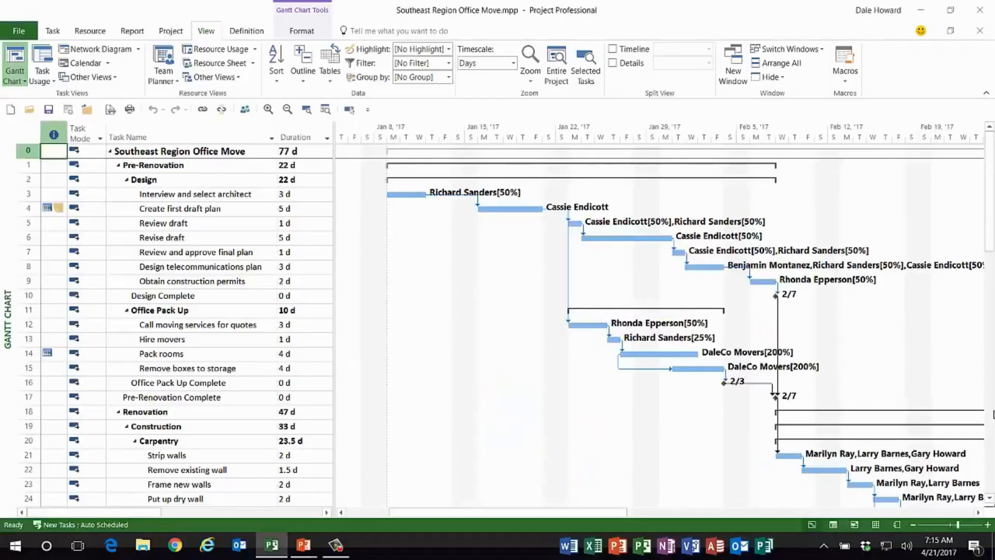
{"action": "mouse_move", "coordinate": [373, 325]}
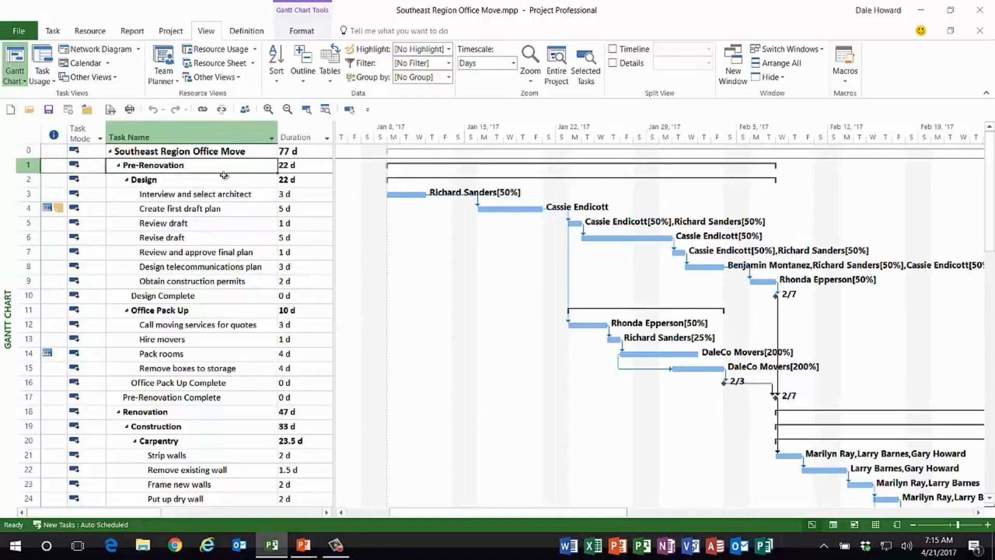
{"action": "mouse_move", "coordinate": [183, 184]}
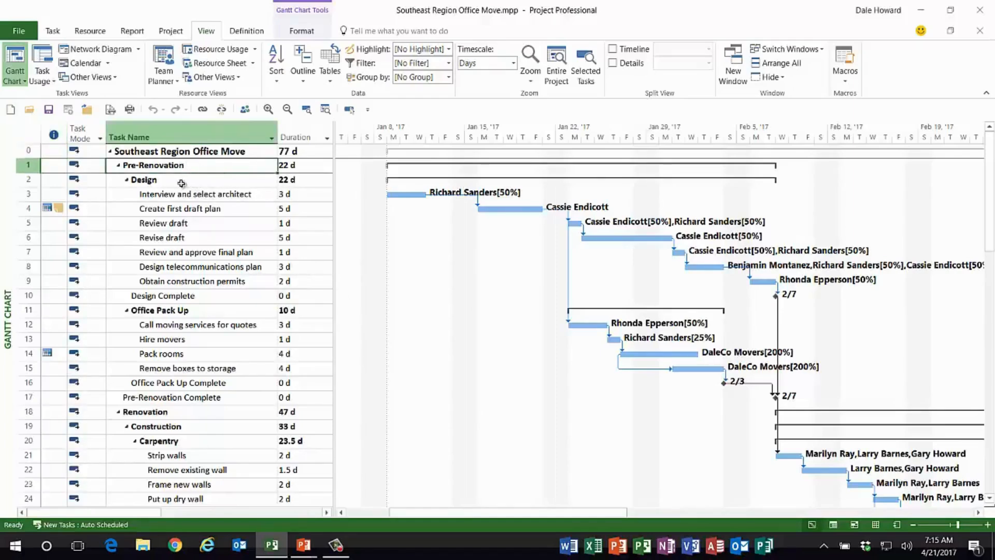
Switch the plan from the task list to the Resource Usage view showing weekly work hours
{"action": "left_click", "coordinate": [177, 179]}
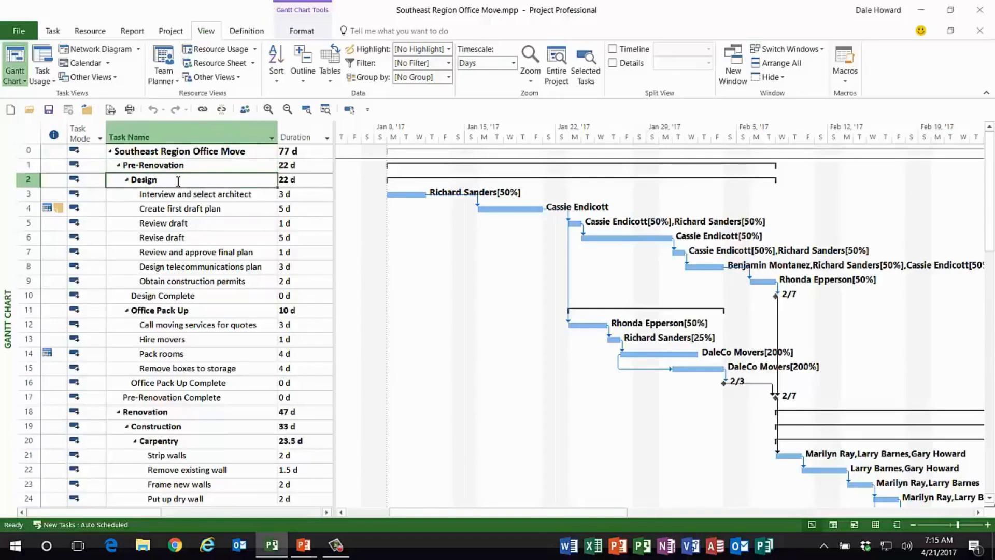
{"action": "left_click", "coordinate": [158, 310]}
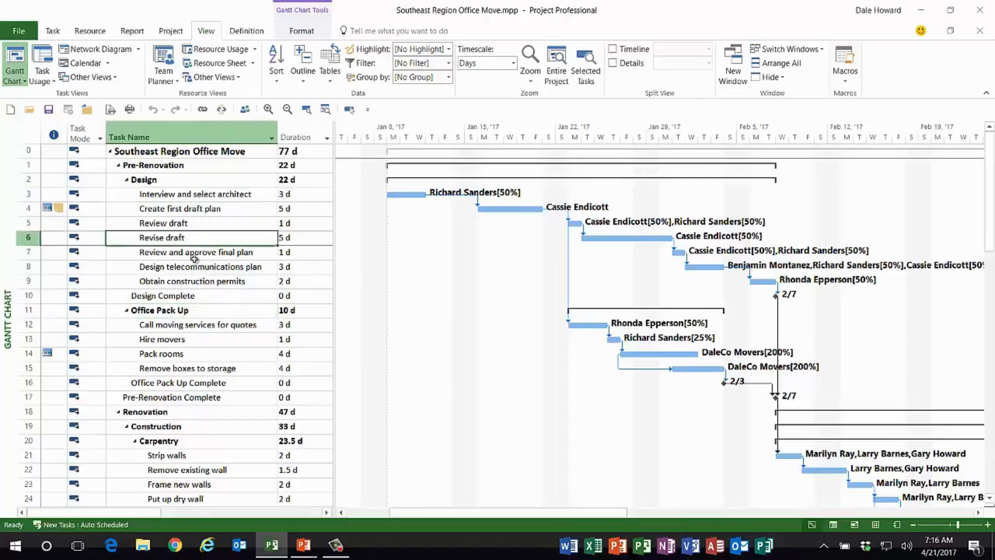
{"action": "mouse_move", "coordinate": [200, 276]}
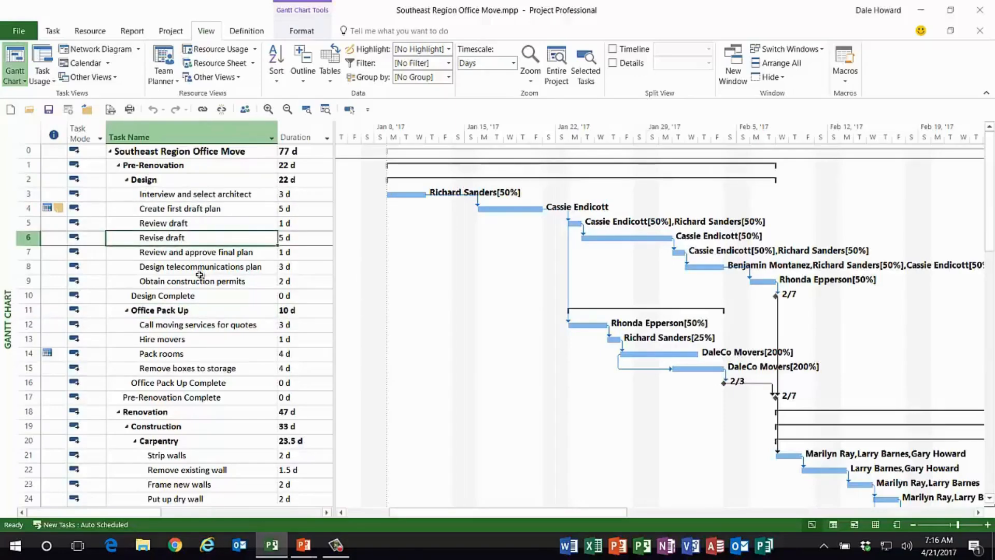
{"action": "scroll", "scroll_direction": "down", "scroll_amount": 3}
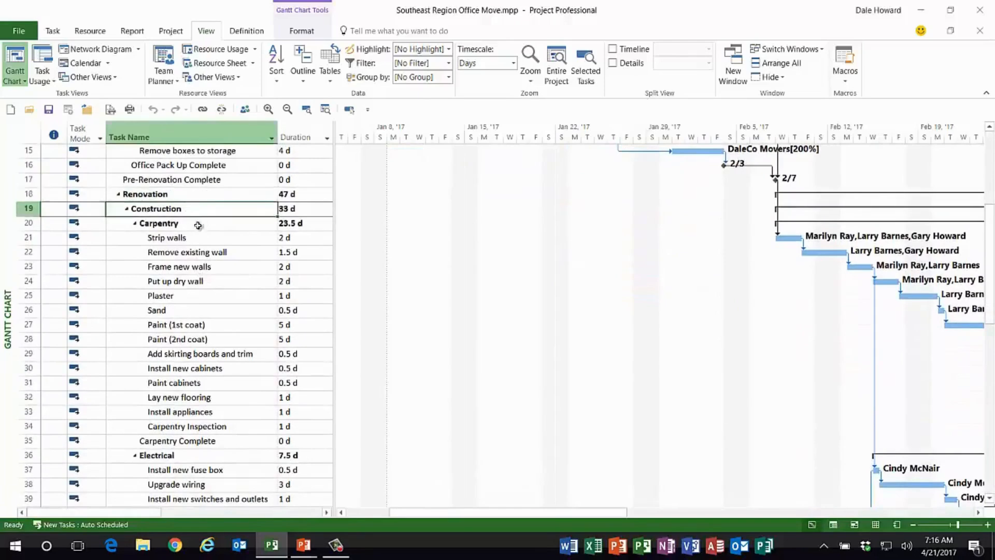
{"action": "left_click", "coordinate": [157, 455]}
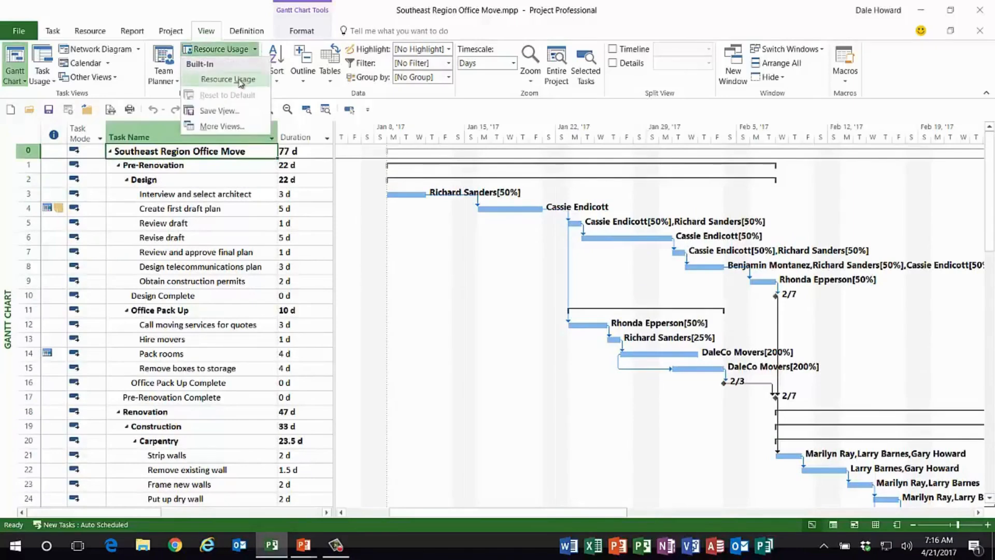
{"action": "left_click", "coordinate": [227, 79]}
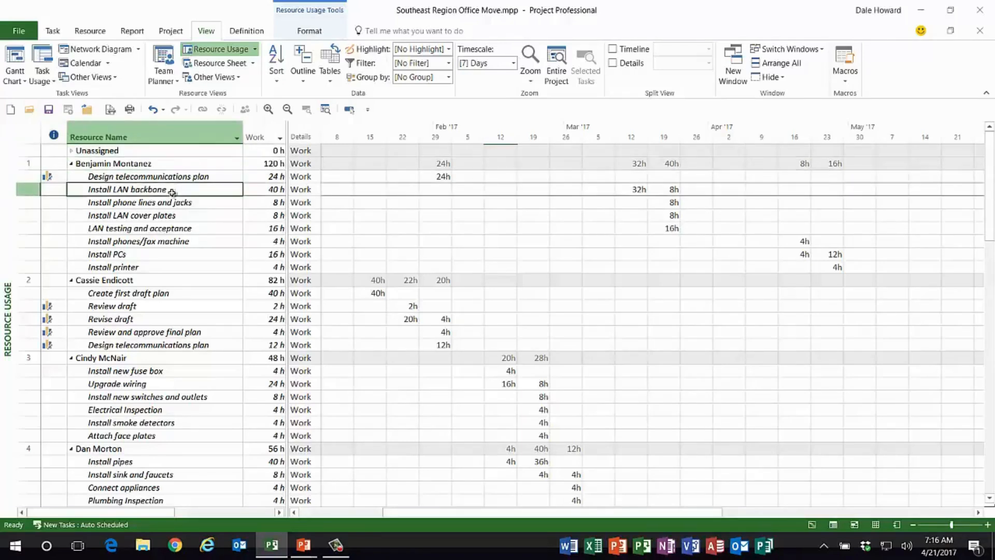
{"action": "left_click", "coordinate": [132, 215]}
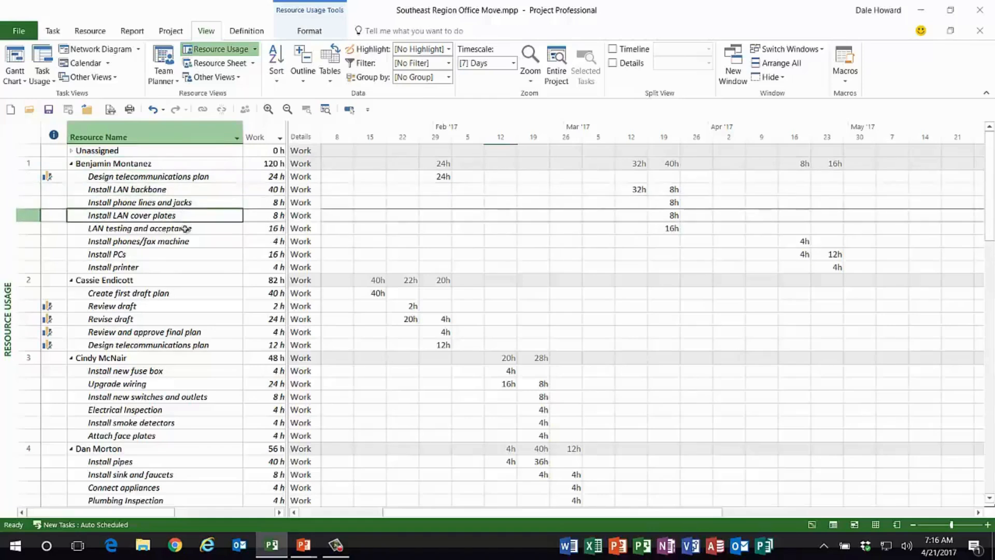
{"action": "left_click", "coordinate": [171, 254]}
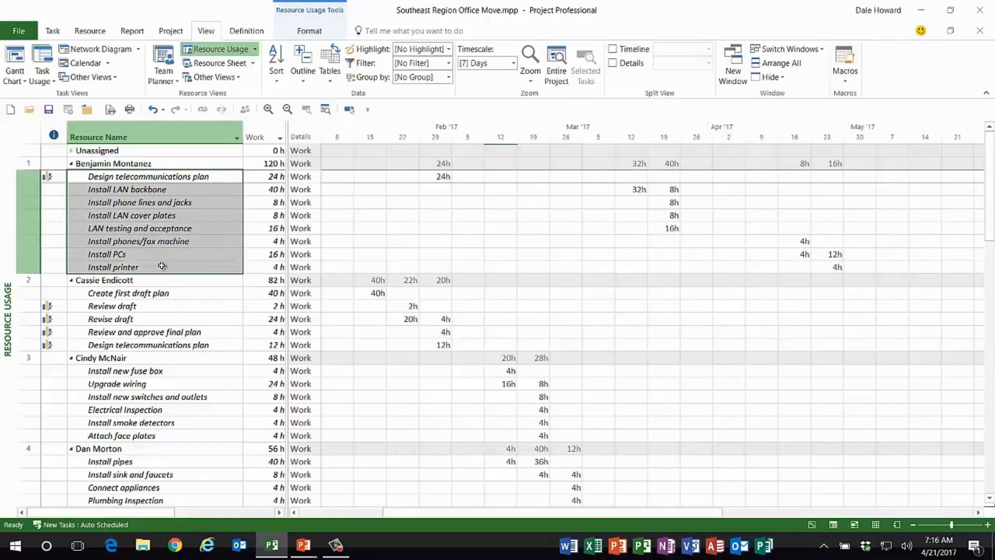
{"action": "left_click", "coordinate": [149, 176]}
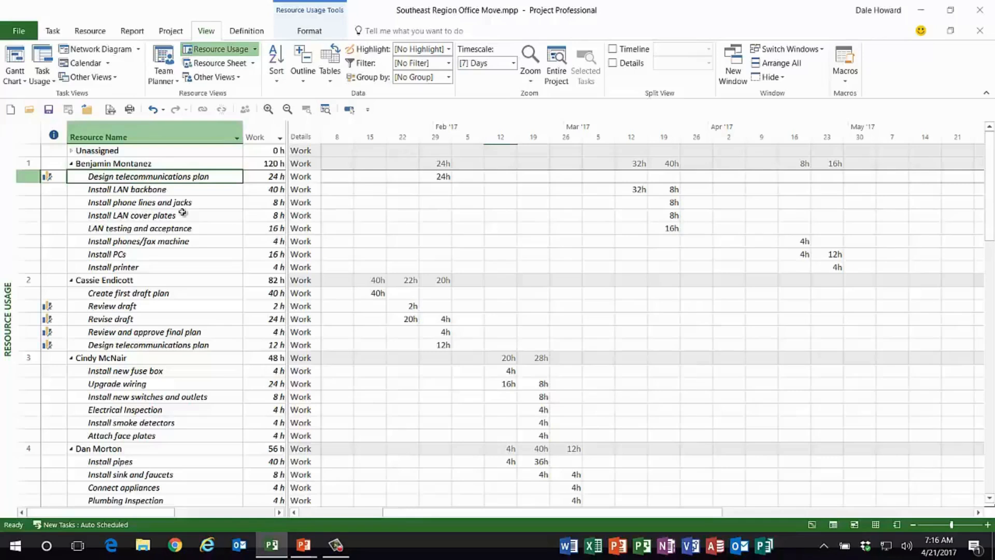
{"action": "mouse_move", "coordinate": [429, 99]}
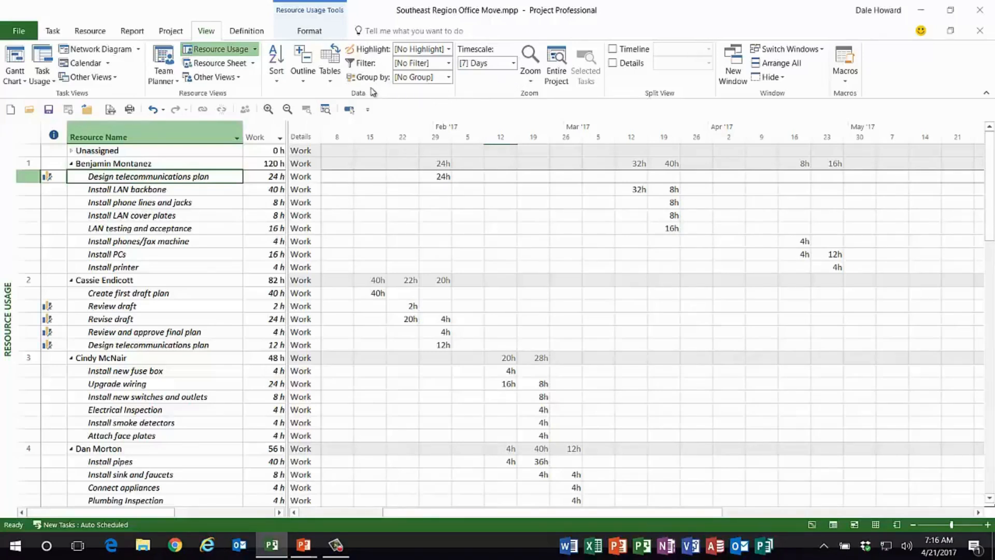
{"action": "mouse_move", "coordinate": [448, 77]}
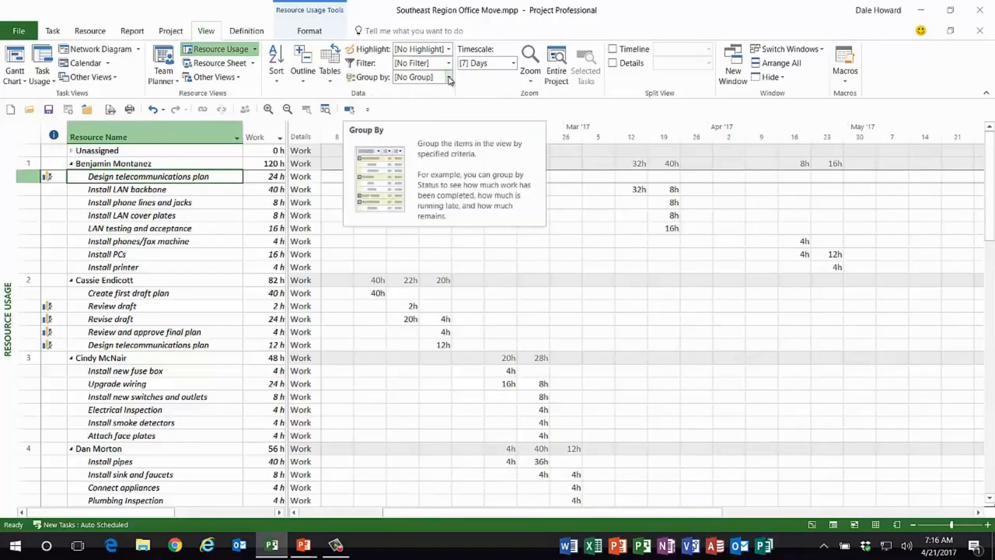
Group the Resource Usage view by Assignments Keeping Outline Structure
{"action": "left_click", "coordinate": [448, 77]}
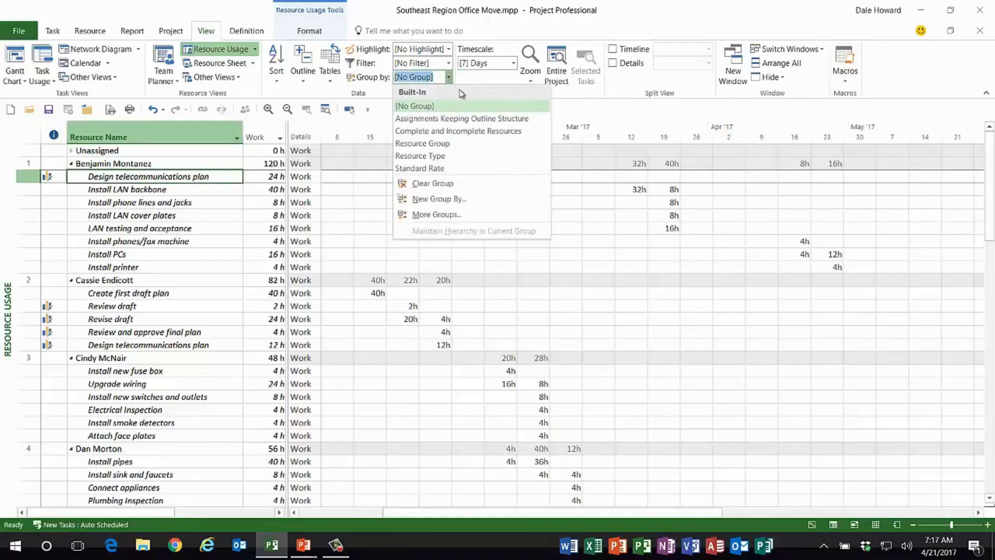
{"action": "mouse_move", "coordinate": [461, 118]}
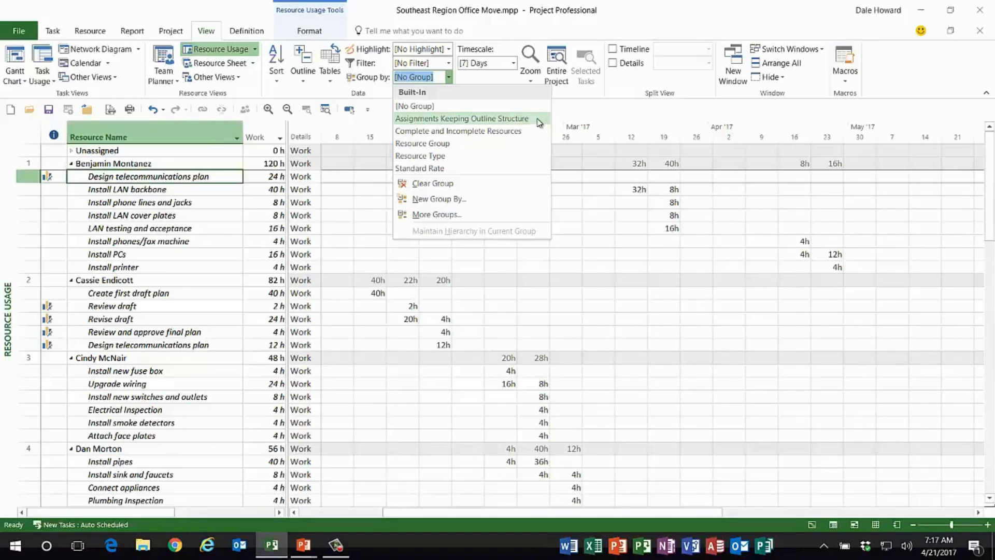
{"action": "left_click", "coordinate": [461, 118]}
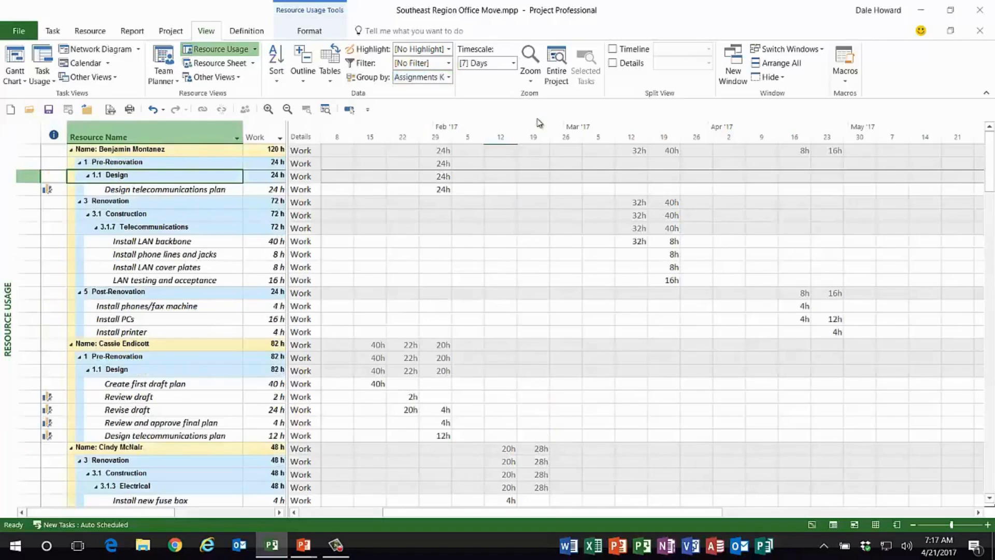
{"action": "mouse_move", "coordinate": [211, 175]}
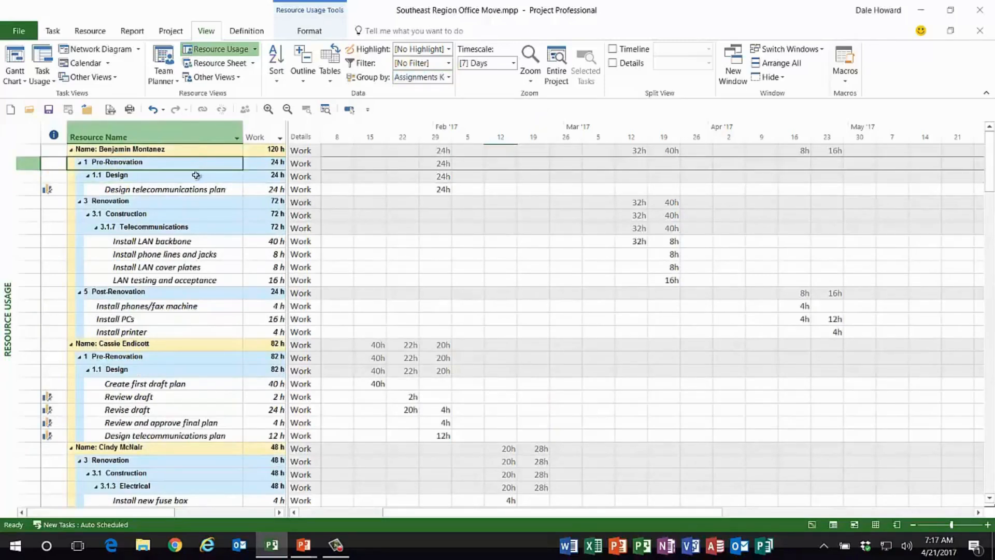
{"action": "left_click", "coordinate": [163, 188]}
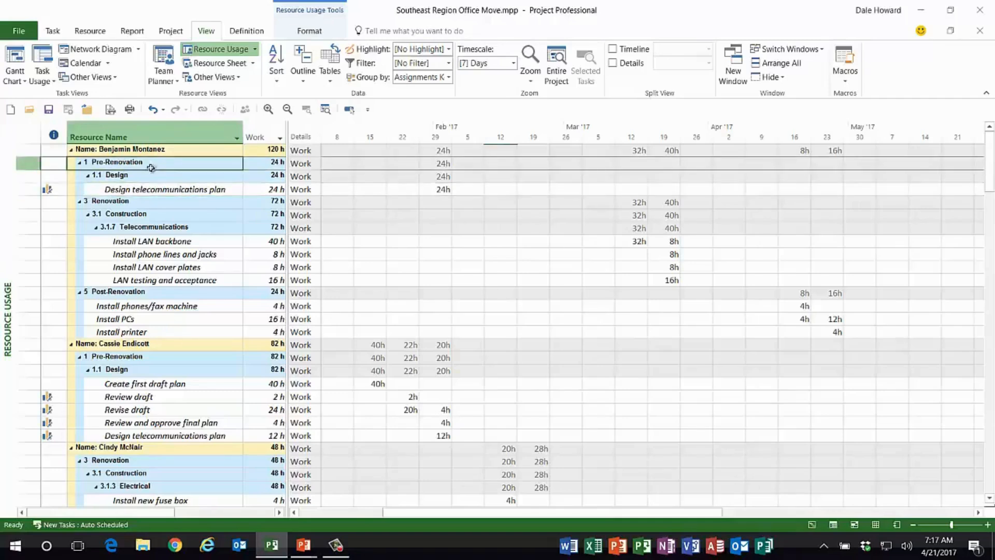
{"action": "mouse_move", "coordinate": [152, 163]}
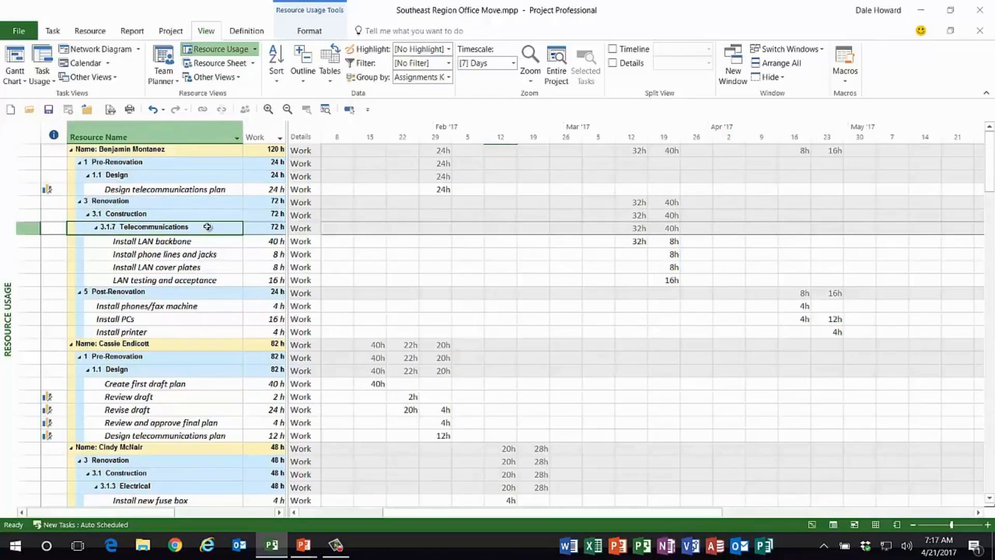
{"action": "mouse_move", "coordinate": [131, 219]}
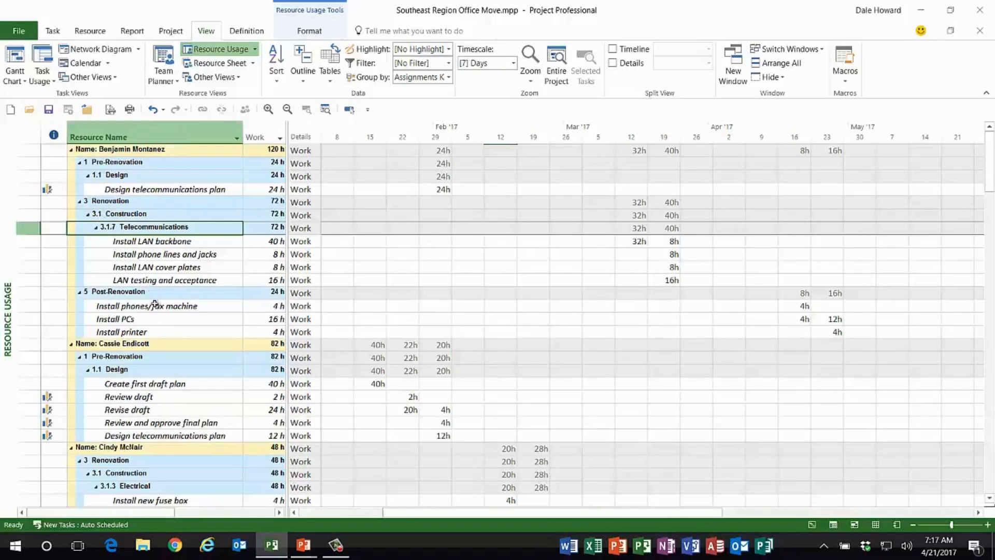
{"action": "mouse_move", "coordinate": [168, 279]}
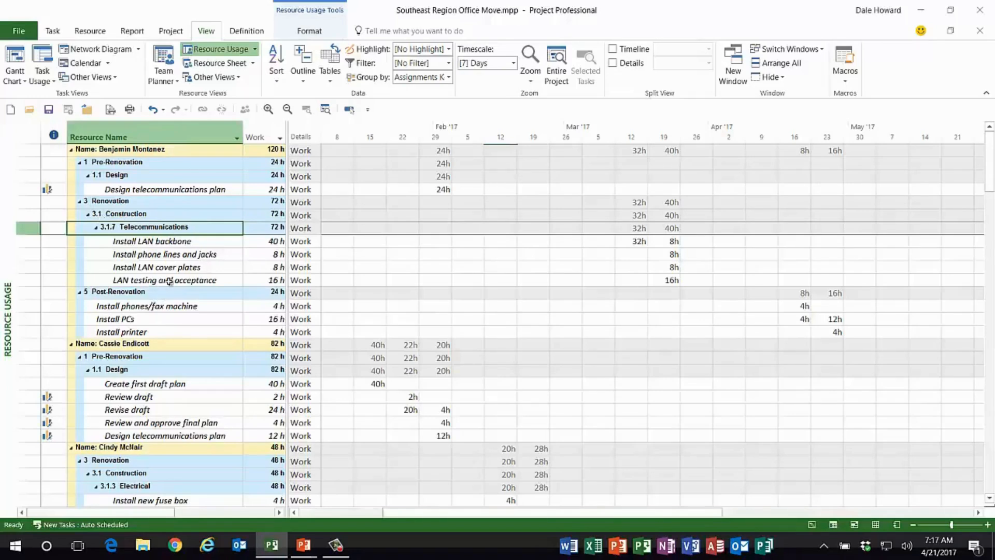